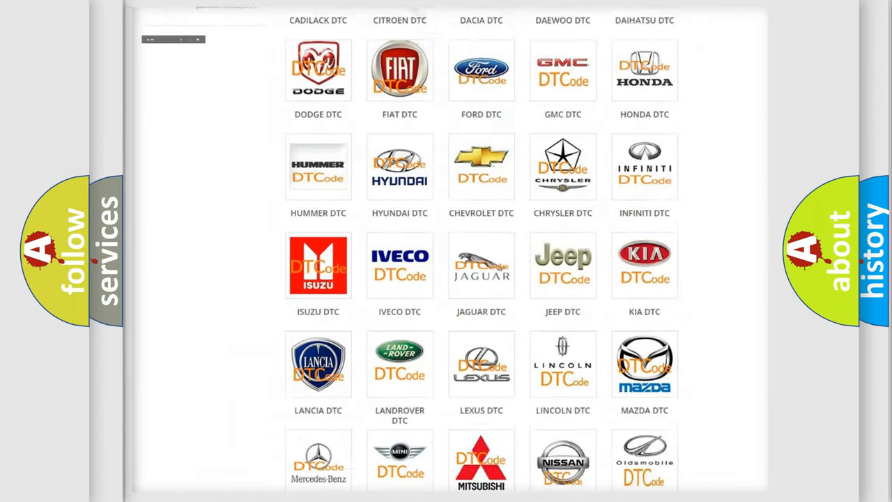
Enter the Dodge trouble code list and browse the subcategories down to the B1 codes
scroll(up, 3)
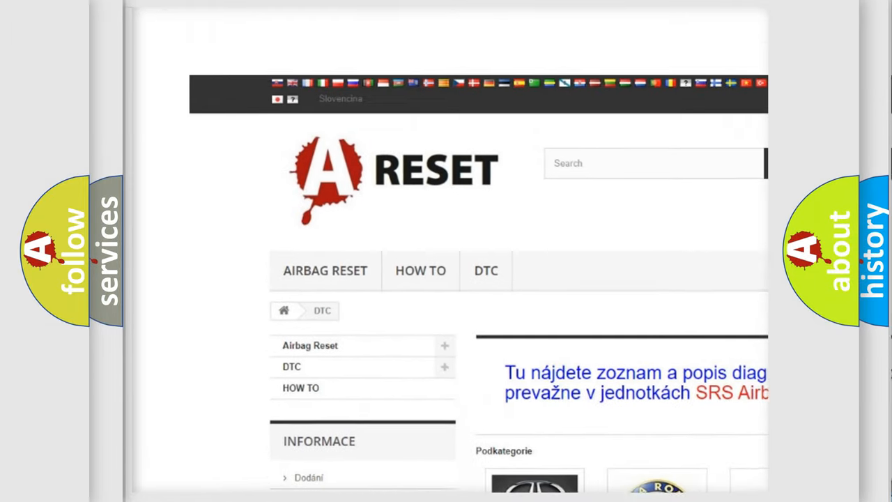
scroll(down, 3)
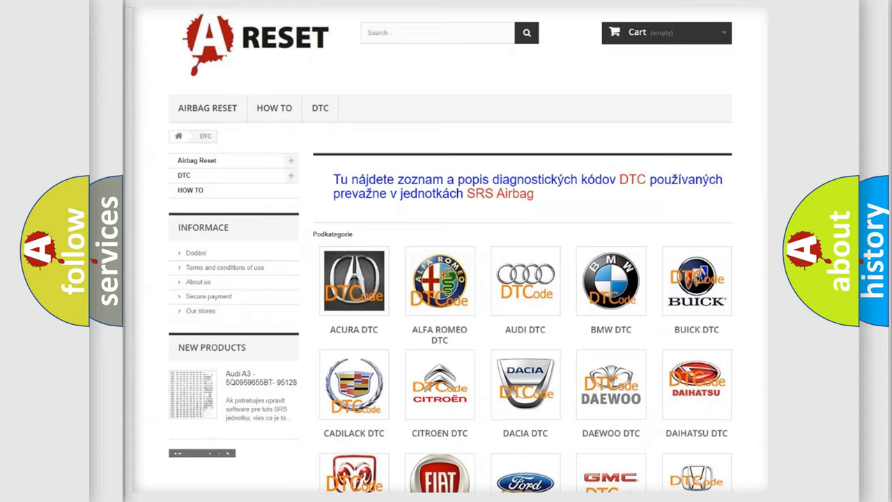
scroll(down, 3)
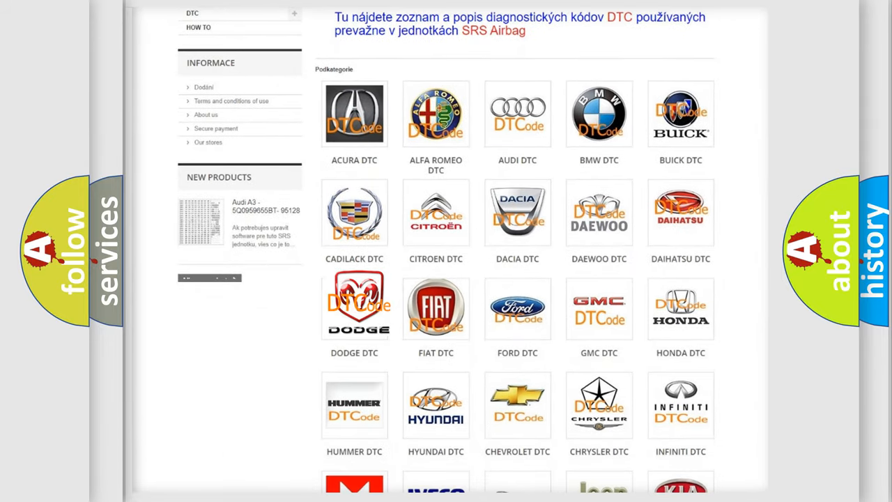
click(354, 308)
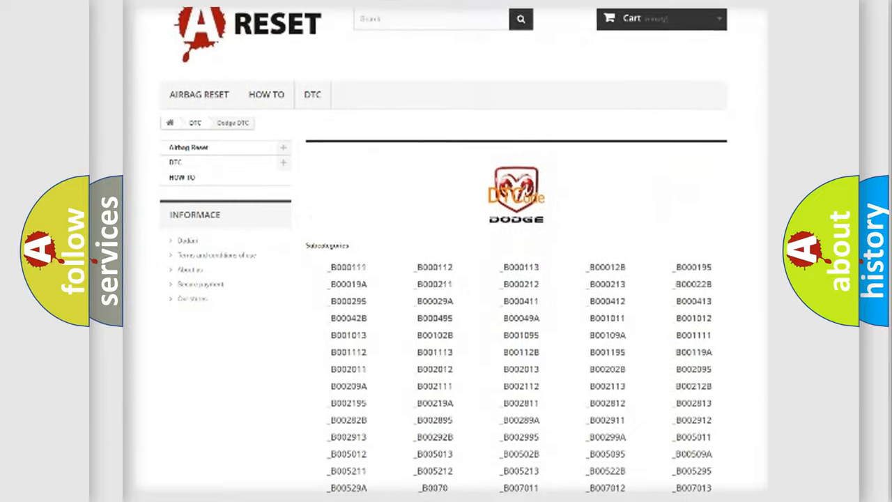
scroll(down, 3)
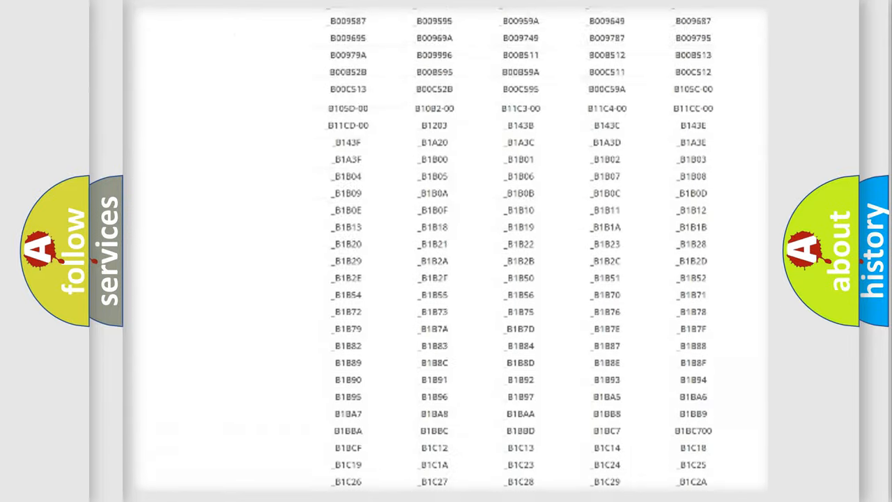
scroll(up, 3)
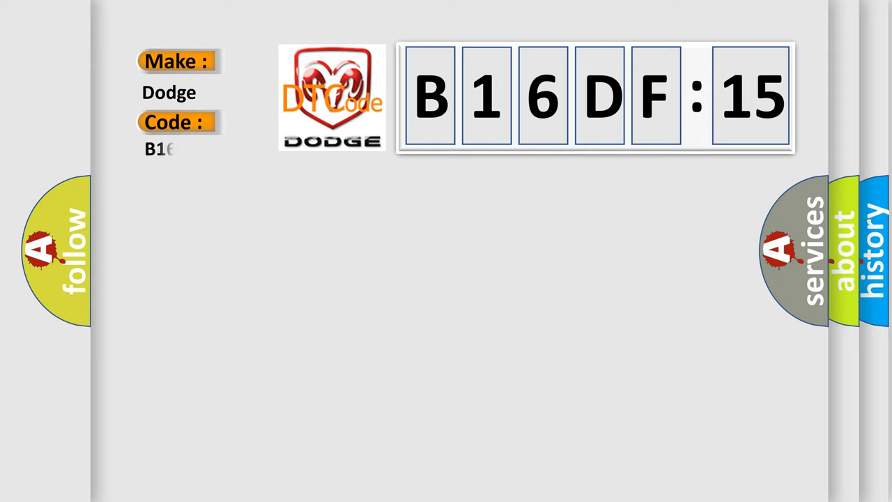
Complete the slide's Code field so it reads B16DF15 for Dodge
text(6DF15)
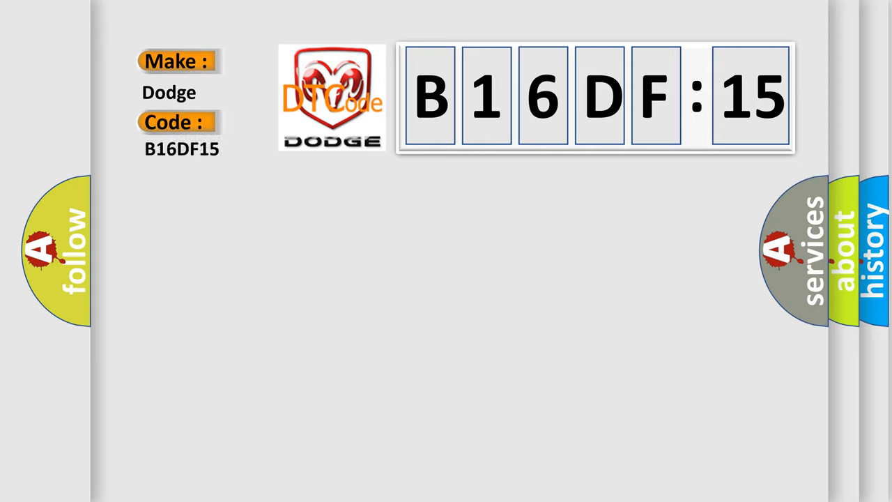